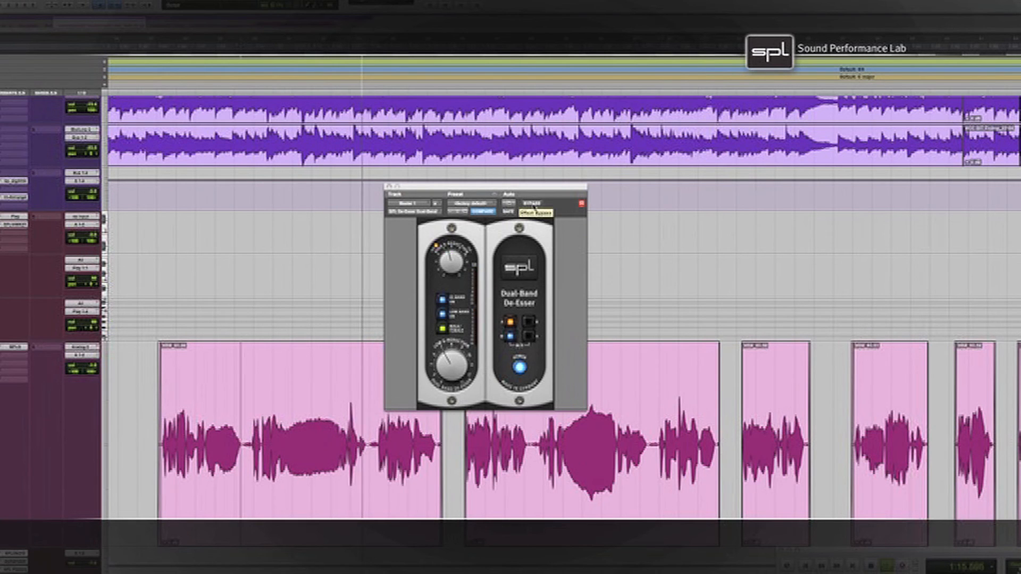
Step: Bypass the SPL Dual-Band De-Esser so the vocal plays back dry
click(532, 204)
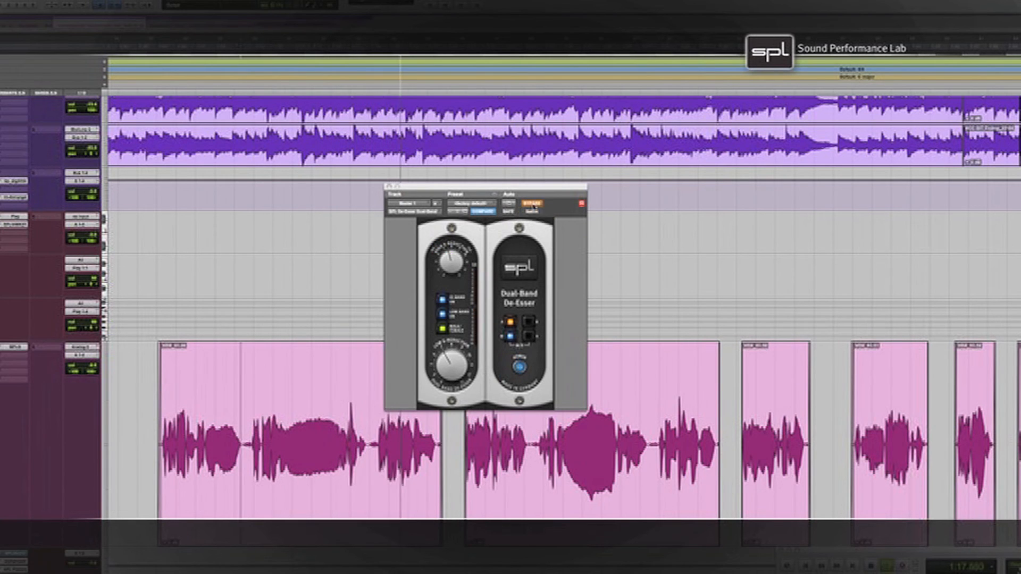